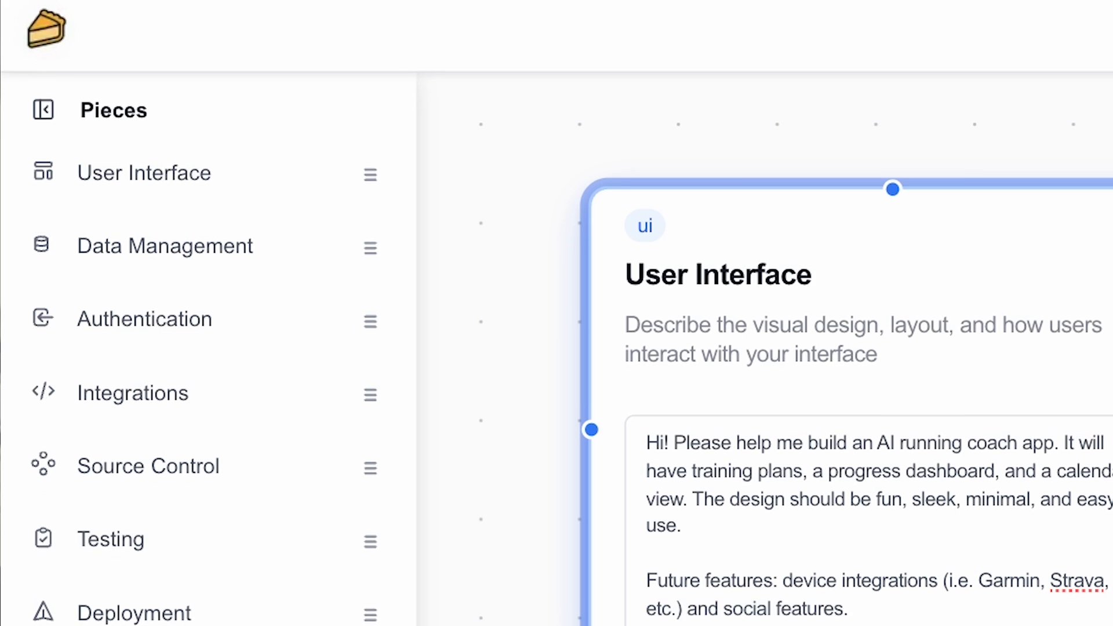
Scroll through the six-piece running coach flow and copy the Step 1 UI prompt
scroll(down, 3)
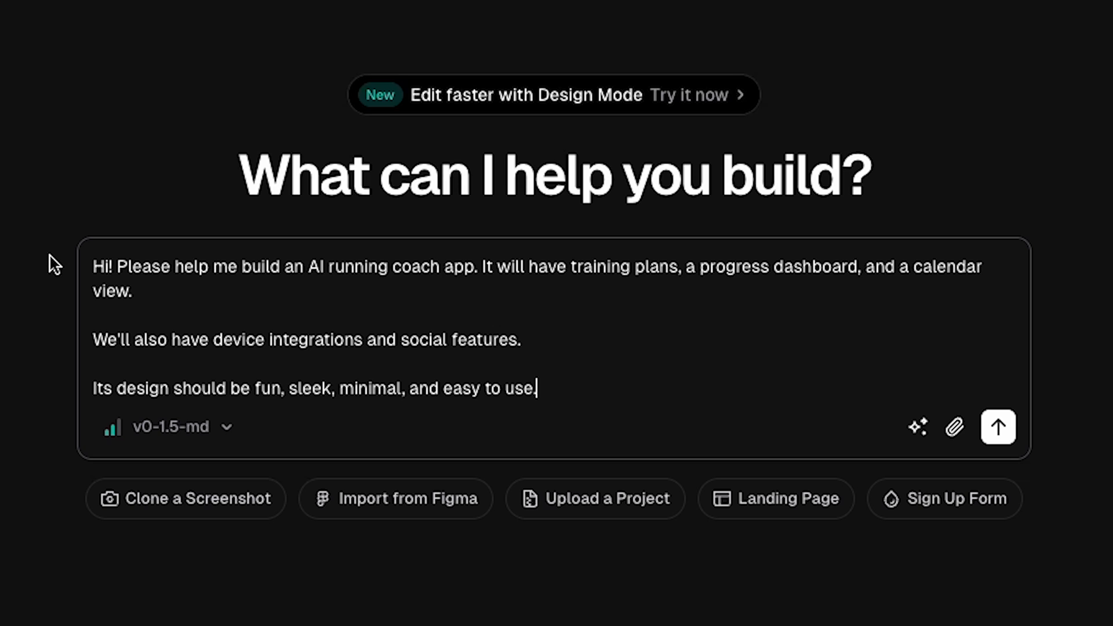
click(997, 427)
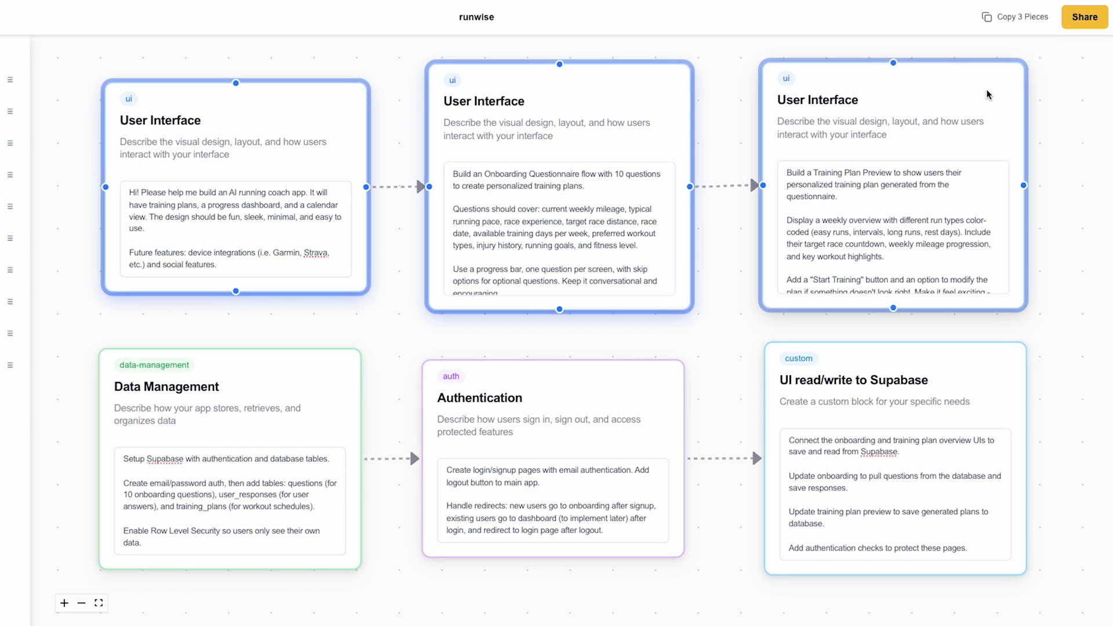
click(1014, 16)
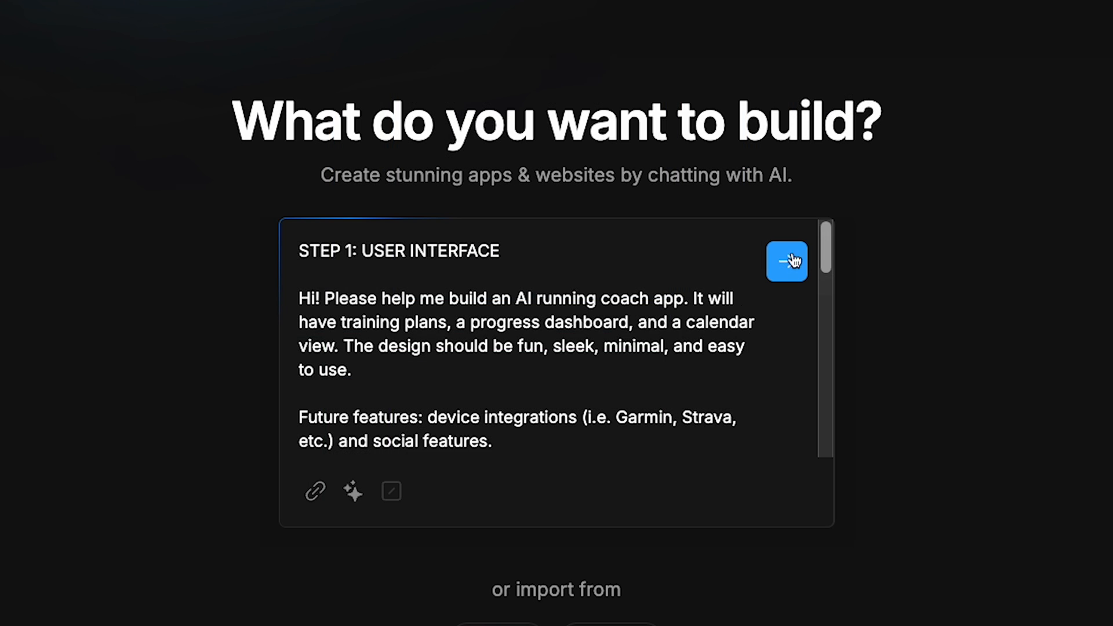
Paste the Step 1 user interface prompt into Bolt's 'What do you want to build?' box
click(785, 262)
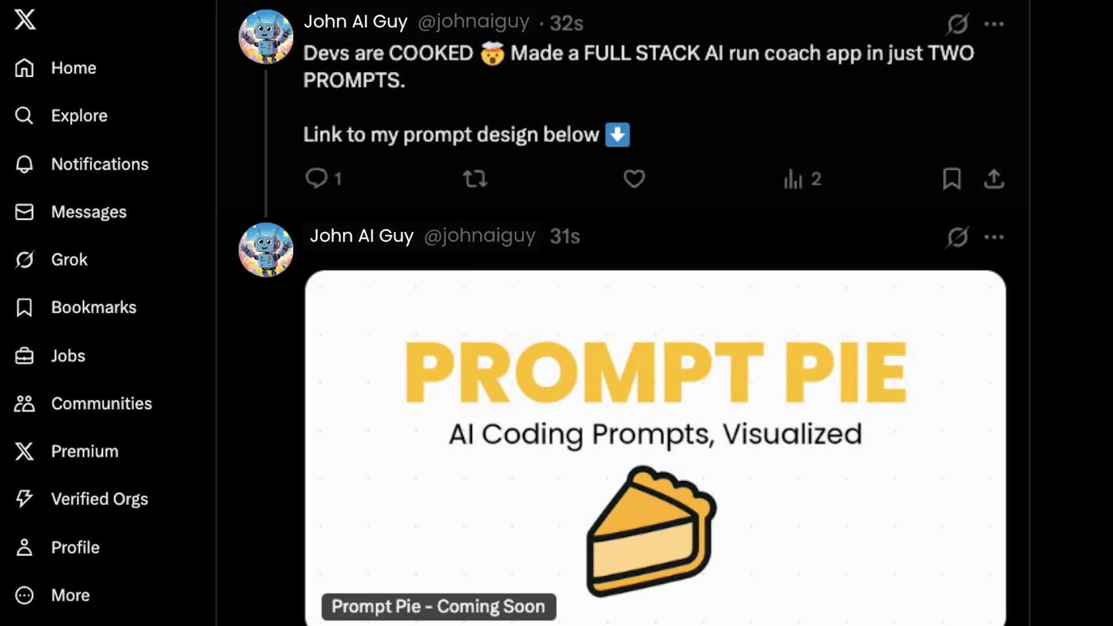
scroll(down, 3)
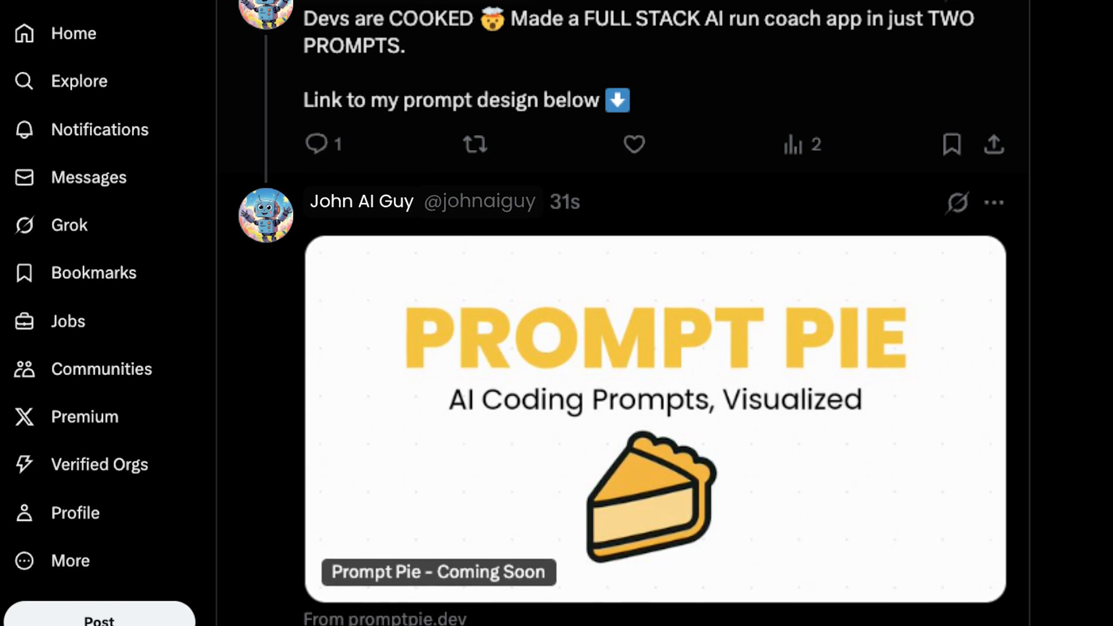